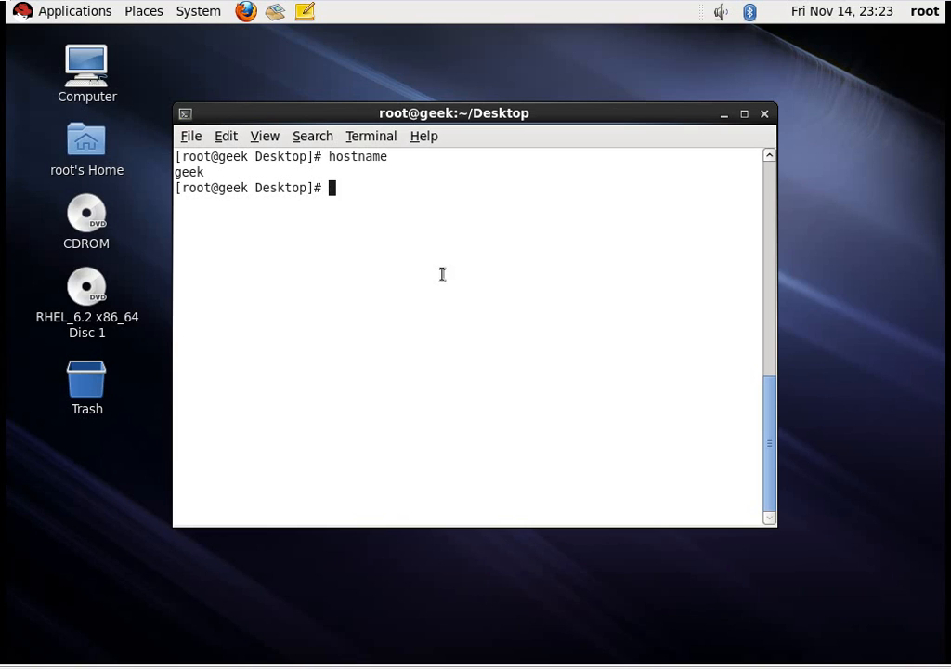
Switch to root with su and clear the screen to a fresh root prompt
{"action": "type", "text": "su"}
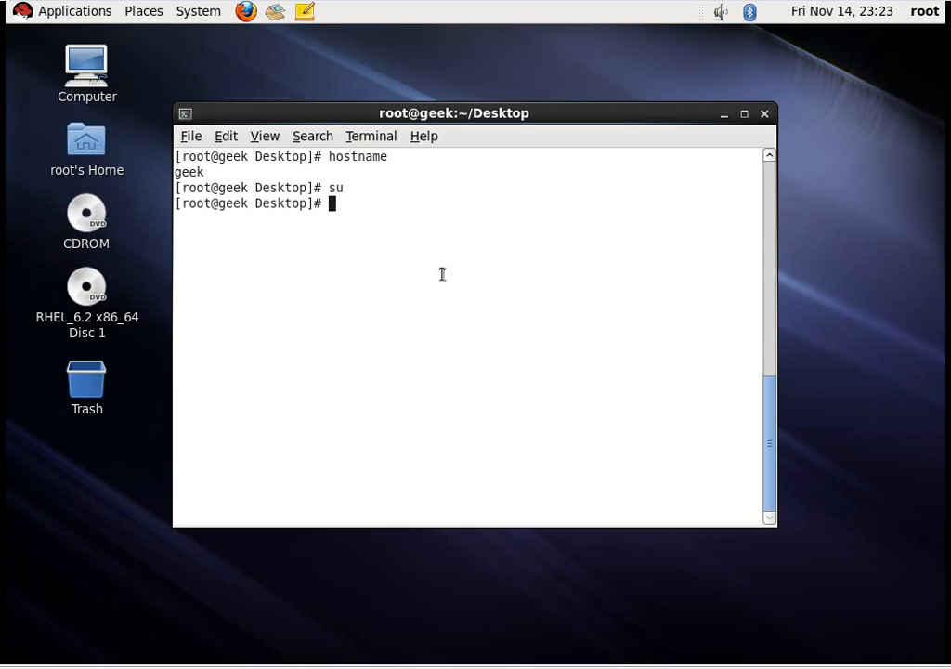
{"action": "key", "text": "Return"}
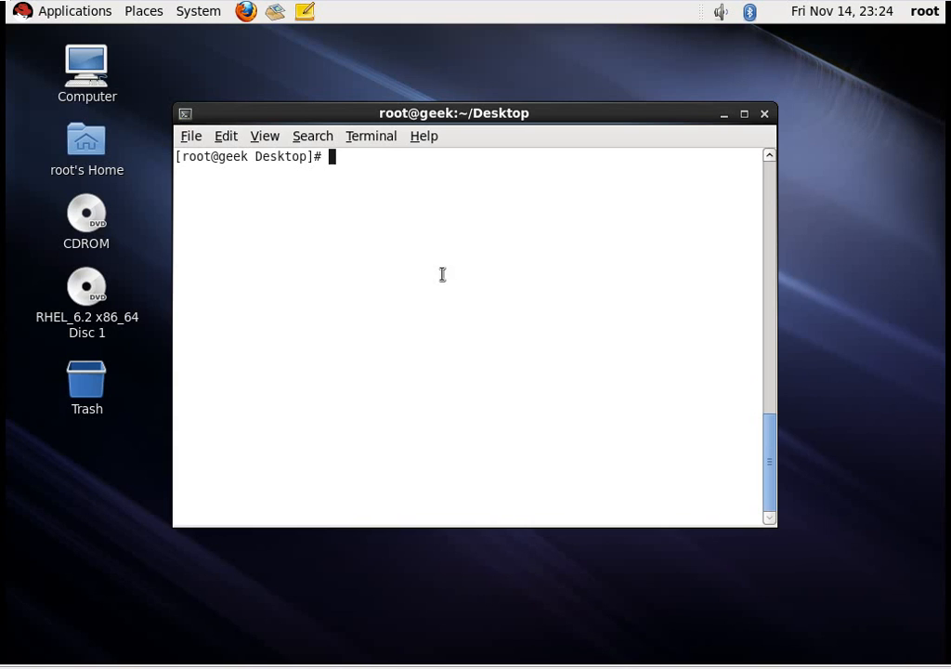
Run 'hostname newname' to change the system hostname from geek to newname
{"action": "type", "text": "hostname"}
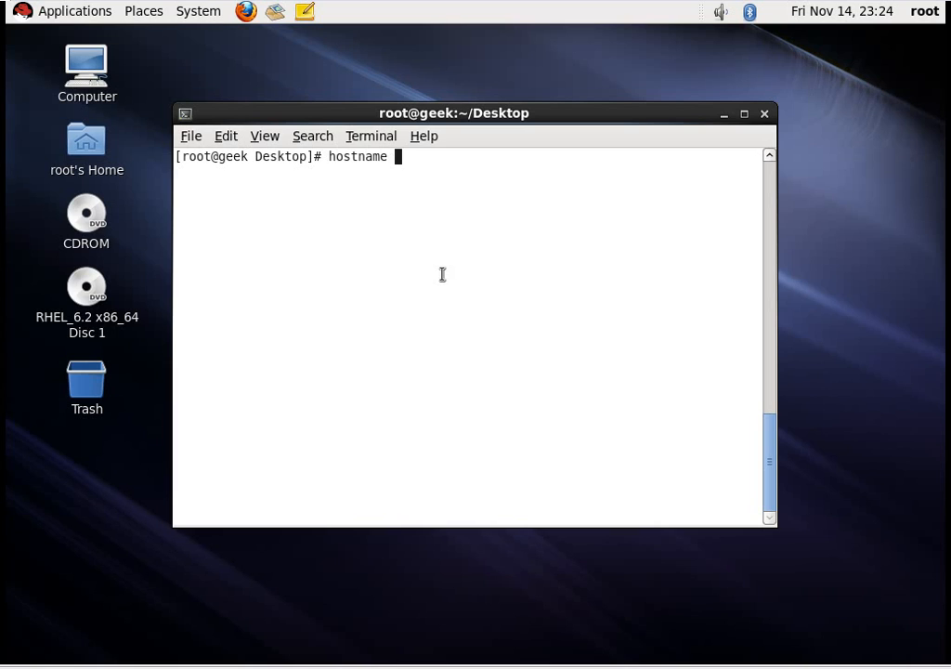
{"action": "type", "text": "new"}
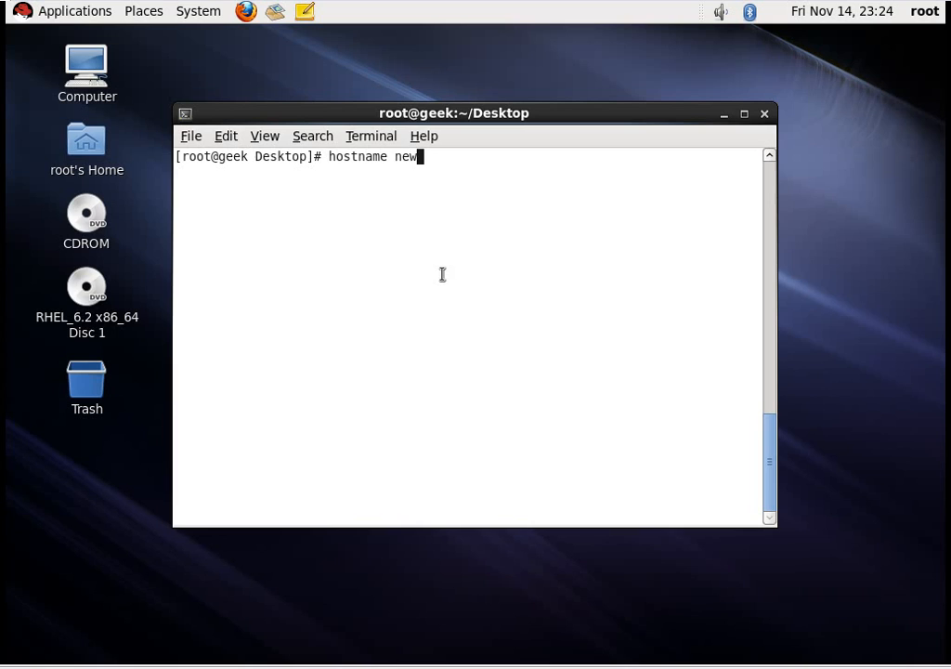
{"action": "type", "text": "ame"}
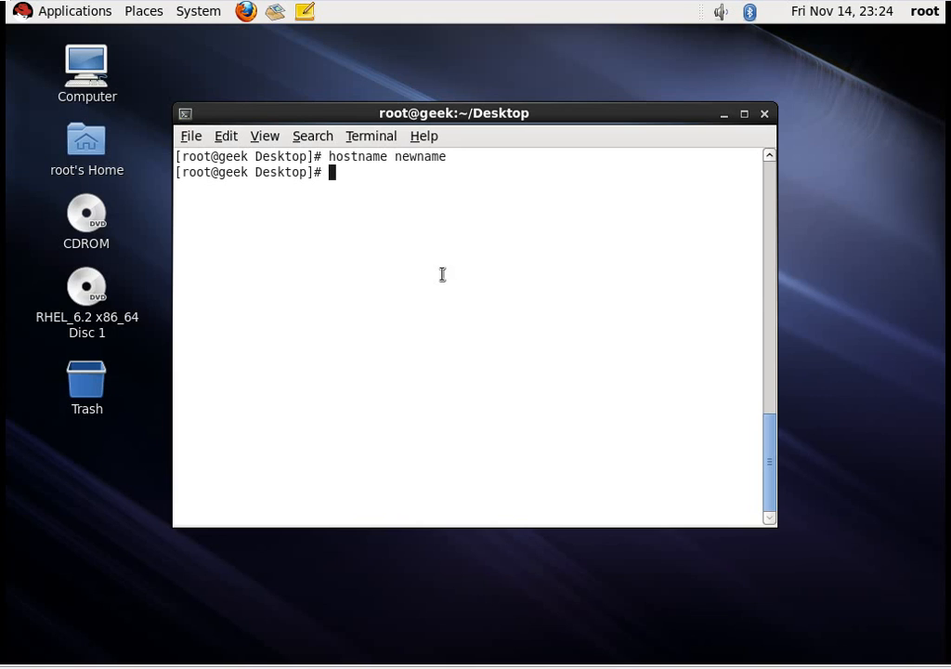
Run hostname to confirm it now reports newname, then begin an ifconfig command
{"action": "type", "text": "hostname"}
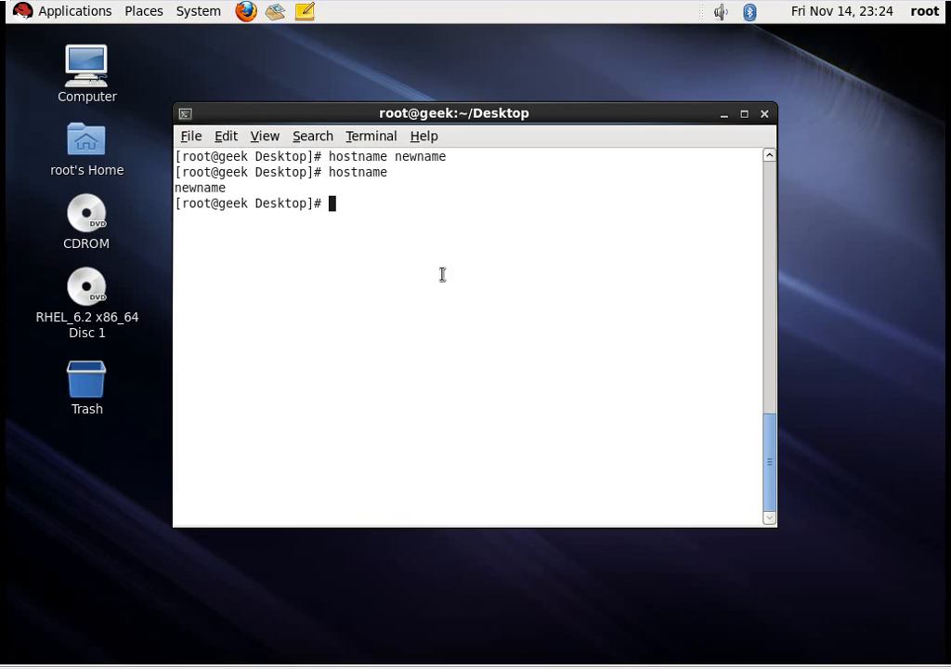
{"action": "type", "text": "ifcon"}
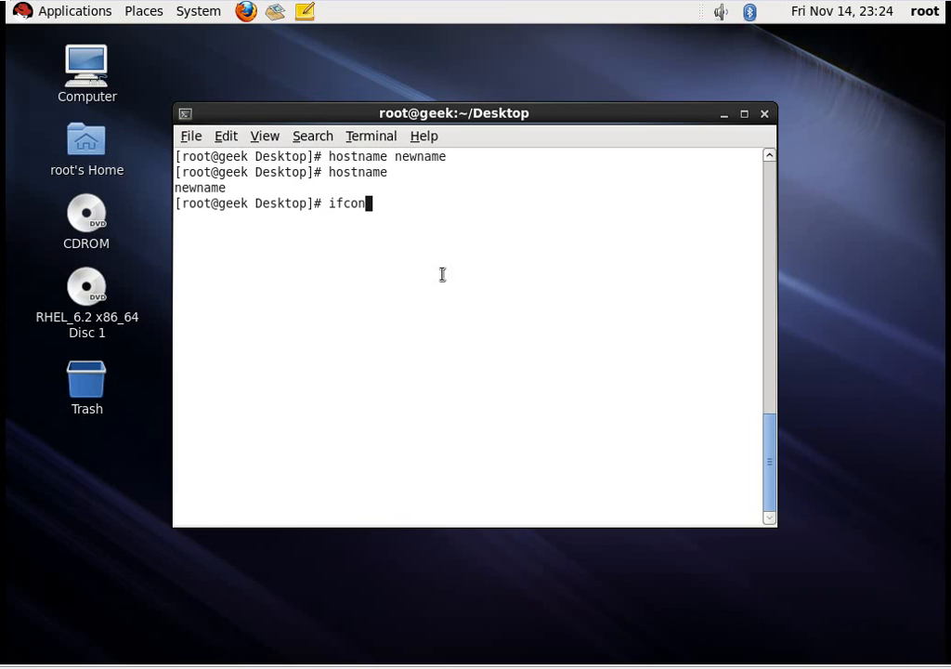